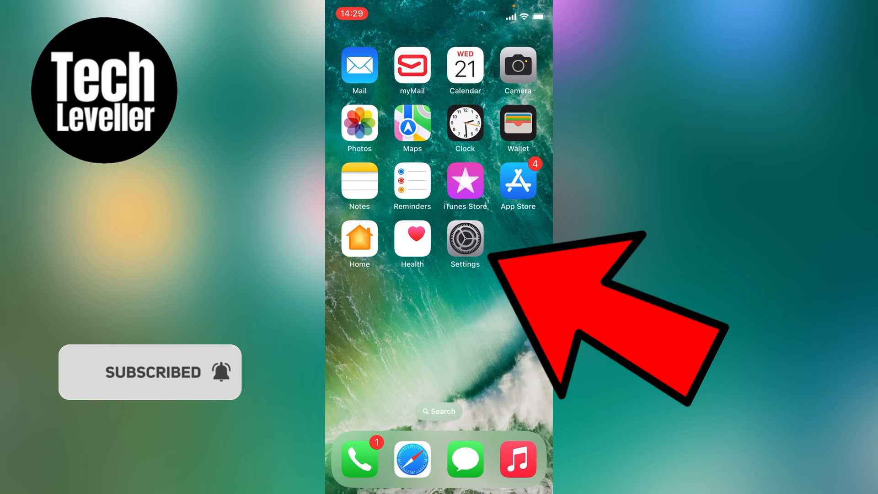
Step: Open Settings and switch Wi-Fi off so the phone falls back to 4G
click(465, 238)
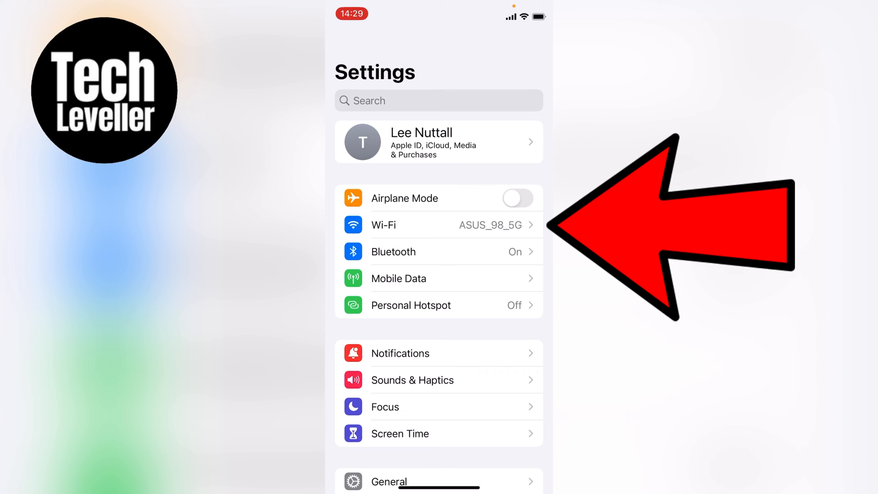
click(421, 225)
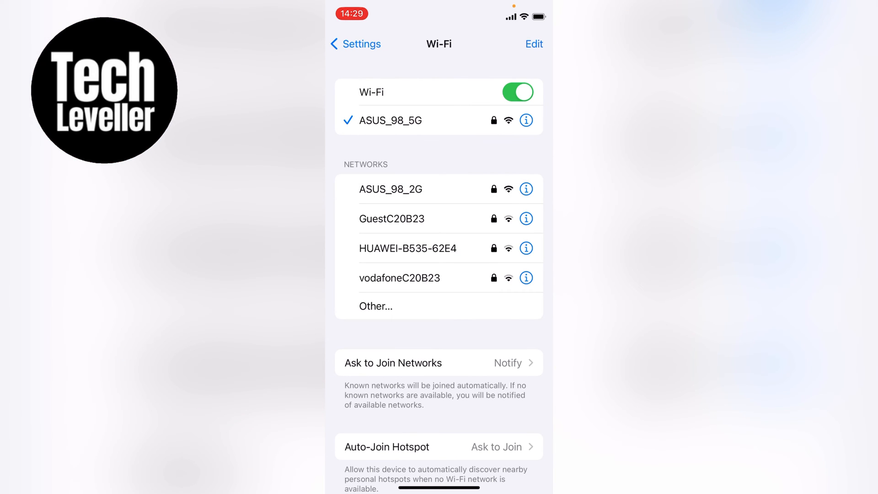
click(361, 44)
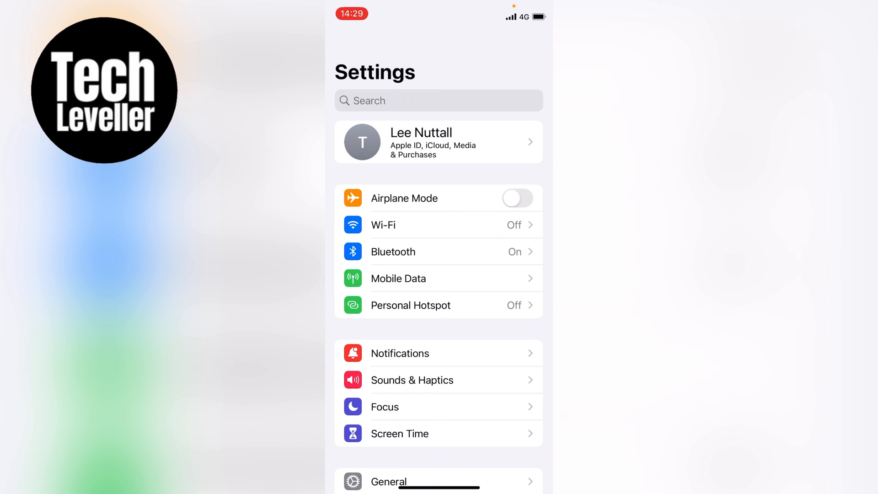
Step: Turn the Bluetooth toggle off and return to the main Settings list
click(393, 252)
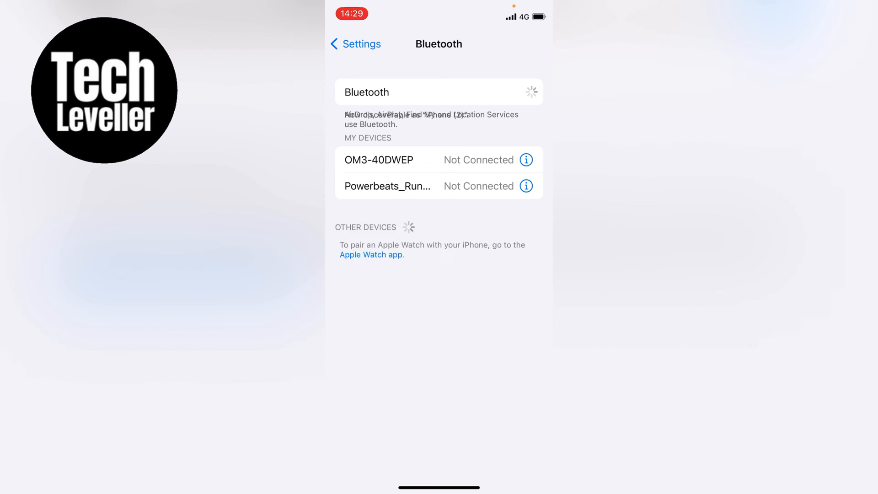
click(355, 43)
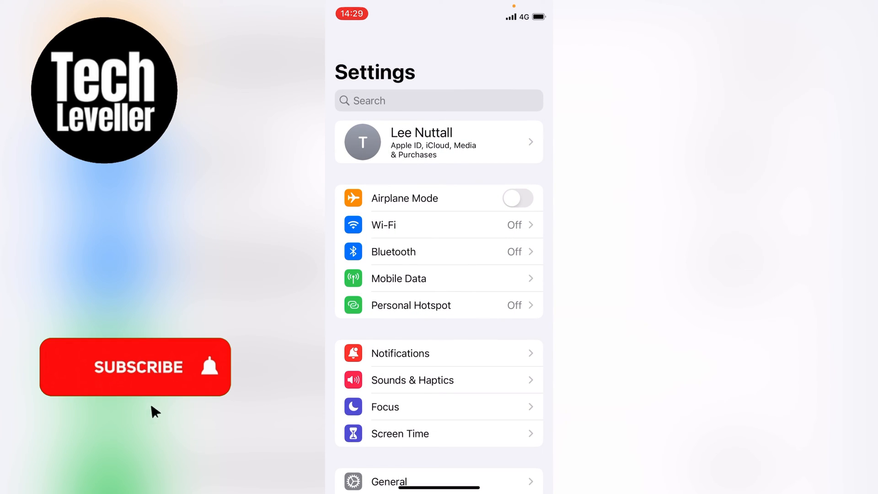
click(136, 367)
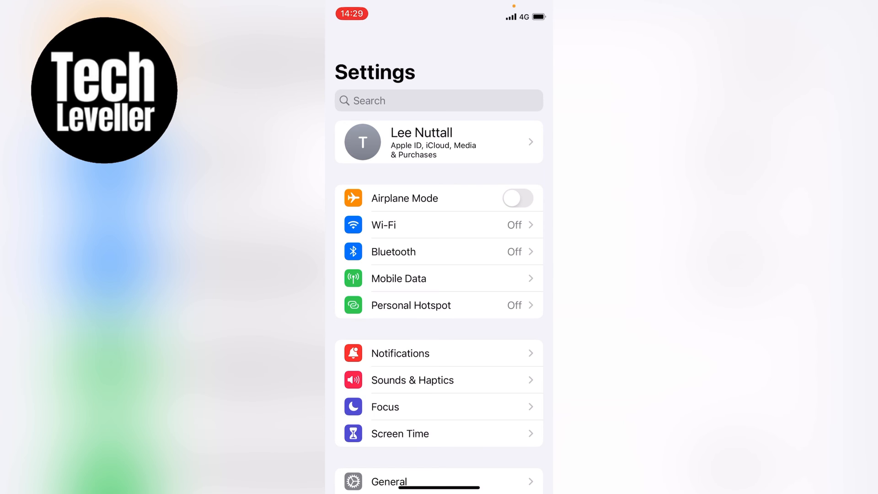
Step: Open General > AirPlay & Handoff > Automatically AirPlay to TVs, currently Automatic
scroll(down, 3)
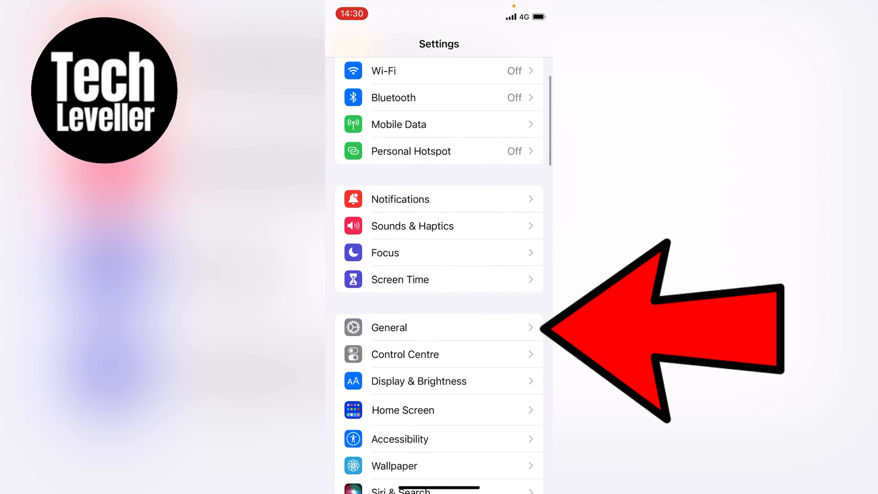
click(388, 327)
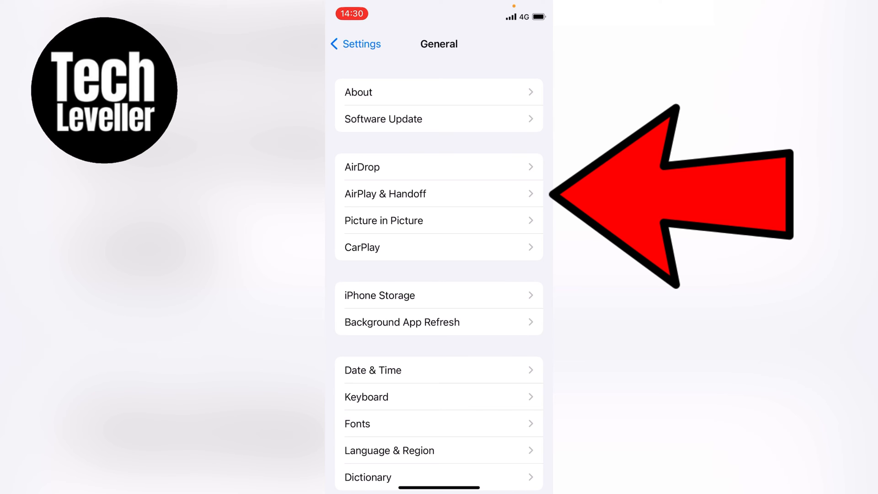
click(438, 194)
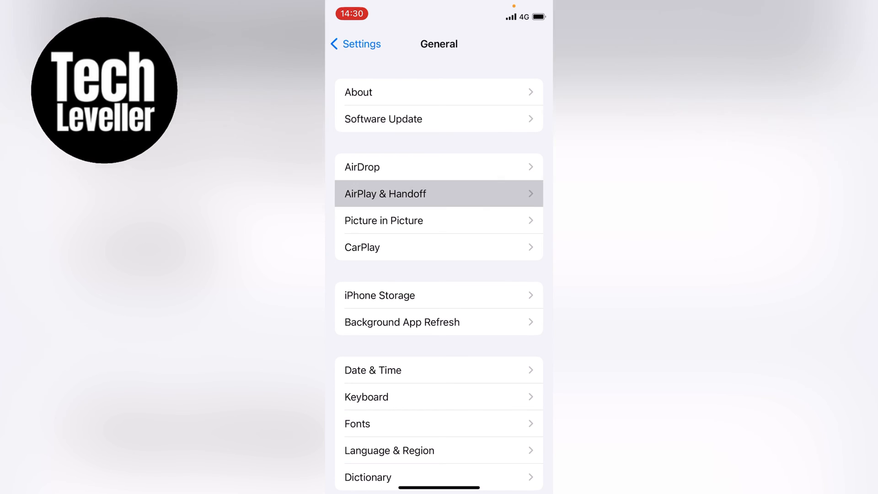
click(438, 193)
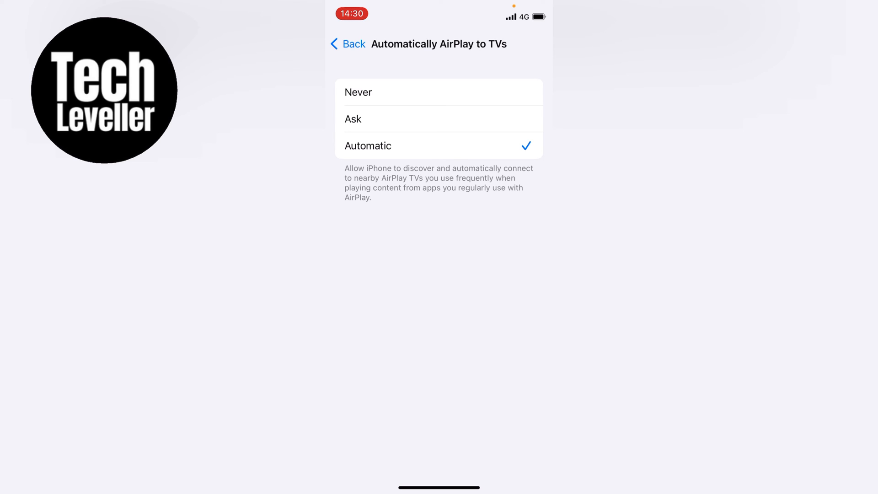
Step: Choose Never for AirPlay to TVs, then switch Transfer to HomePod off
click(359, 92)
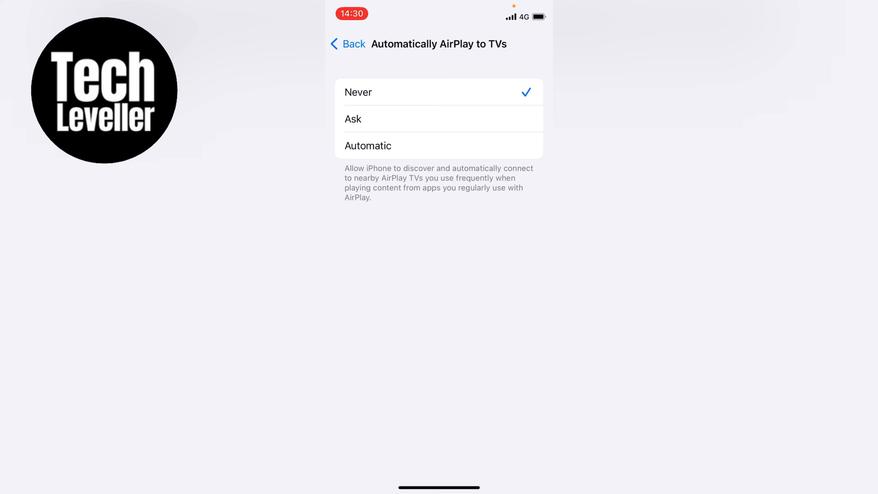
click(353, 44)
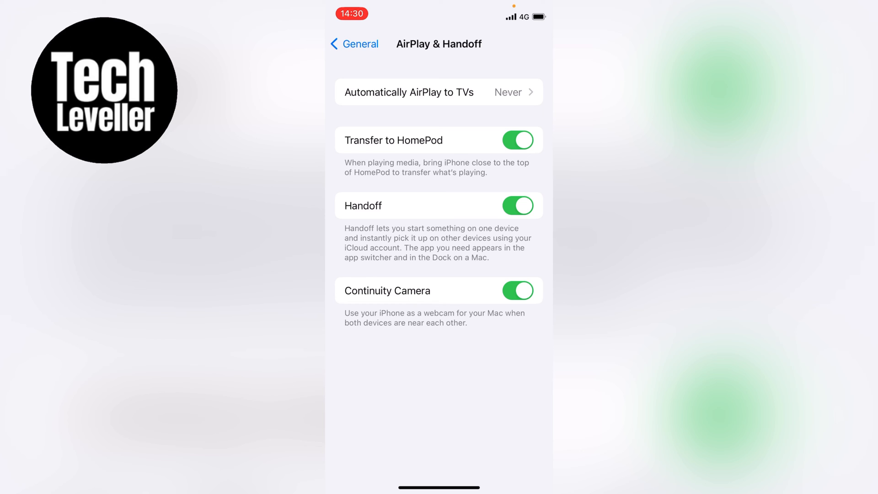
click(517, 140)
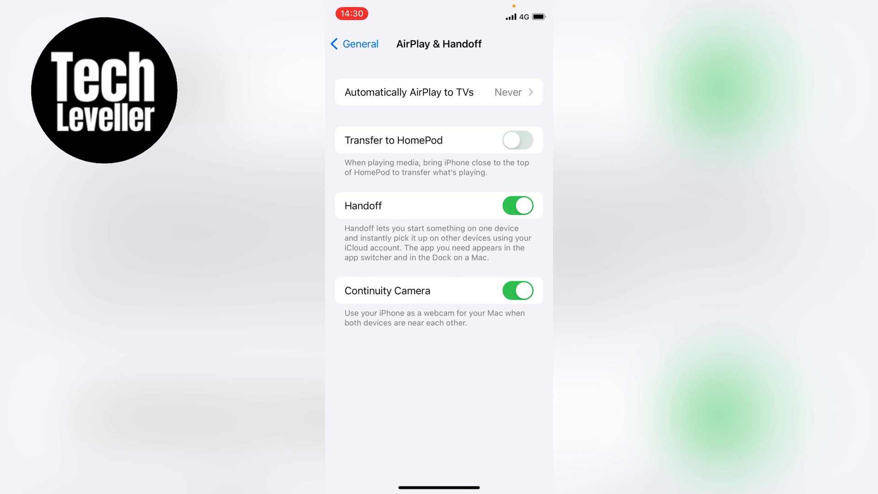